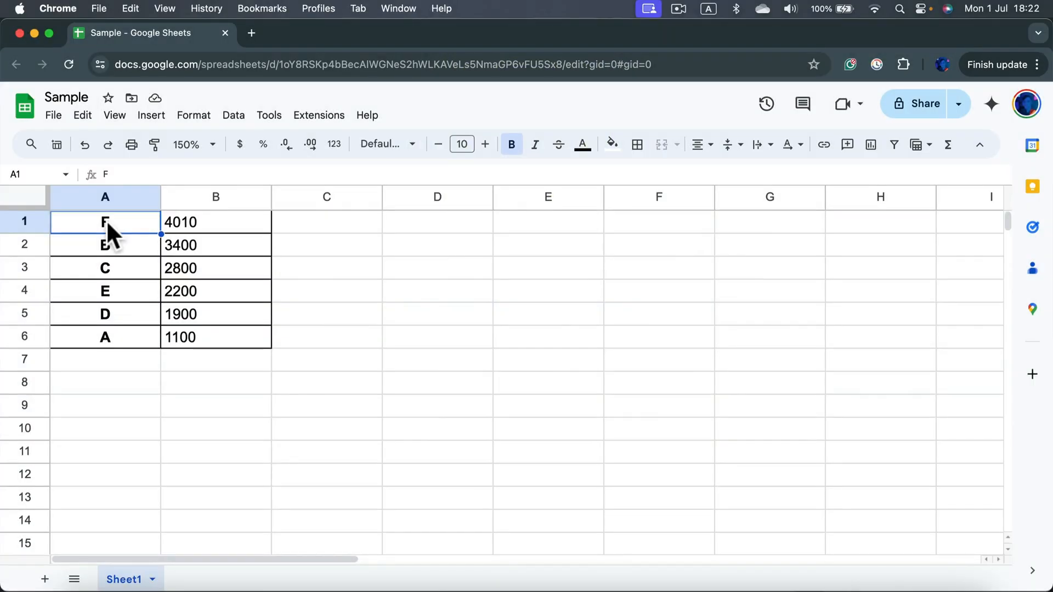
pyautogui.moveTo(324, 244)
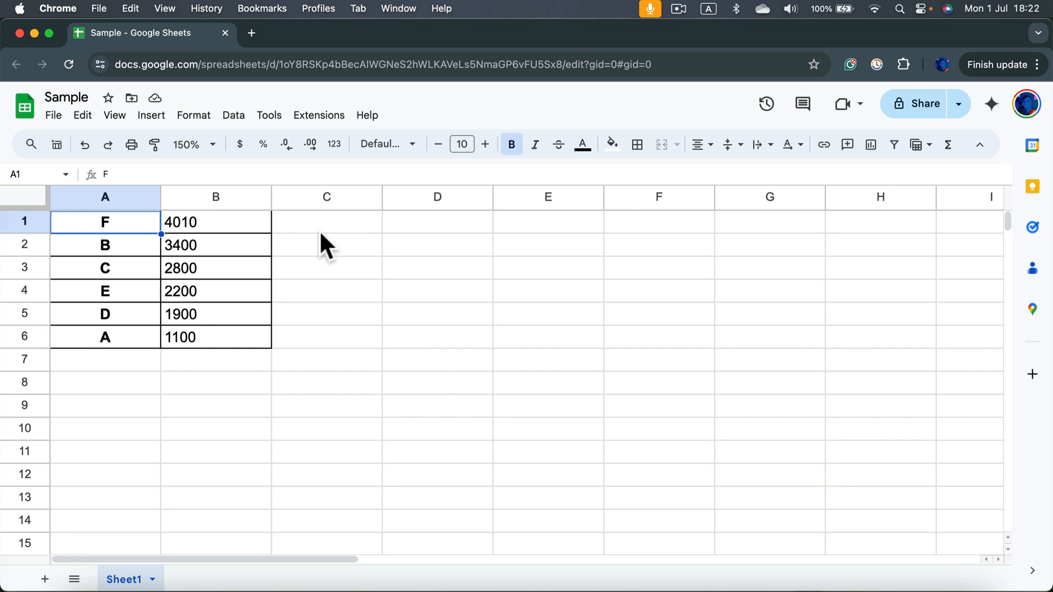
# - Select the empty block D2:G9 and bring up its border options
pyautogui.click(437, 244)
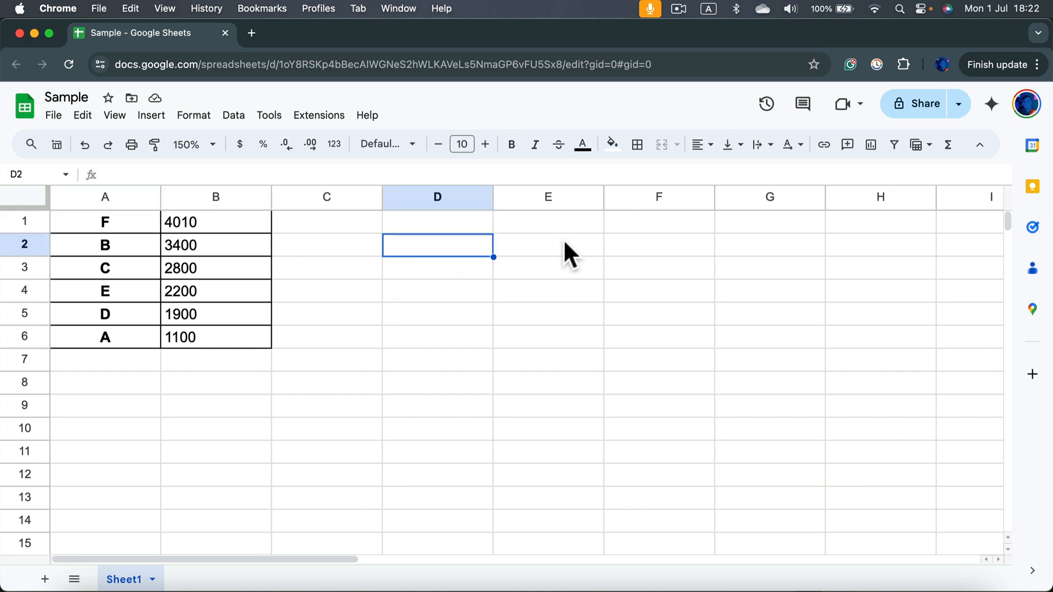
pyautogui.moveTo(857, 262)
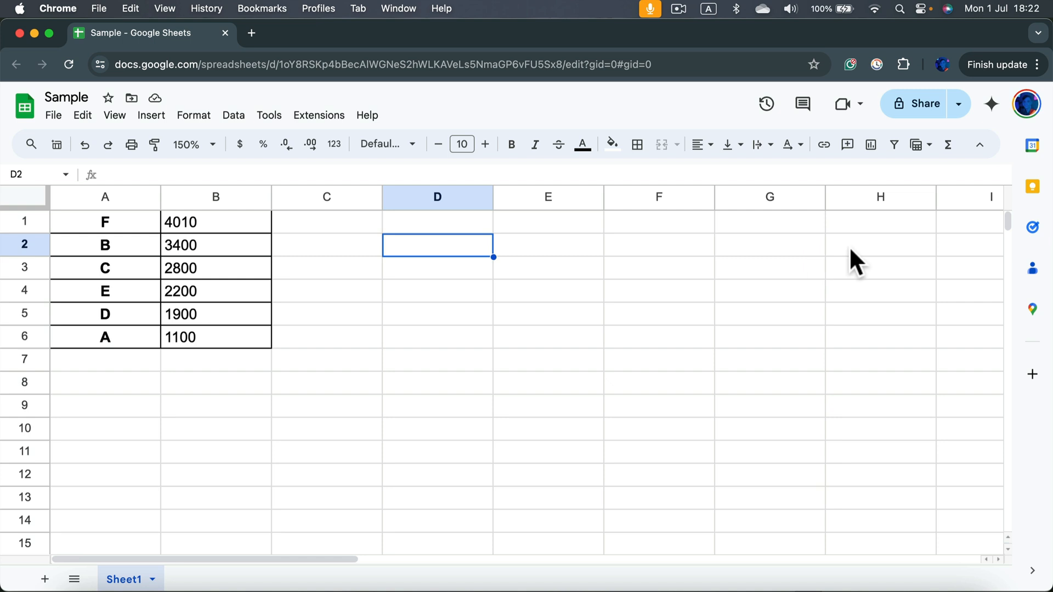
pyautogui.moveTo(799, 458)
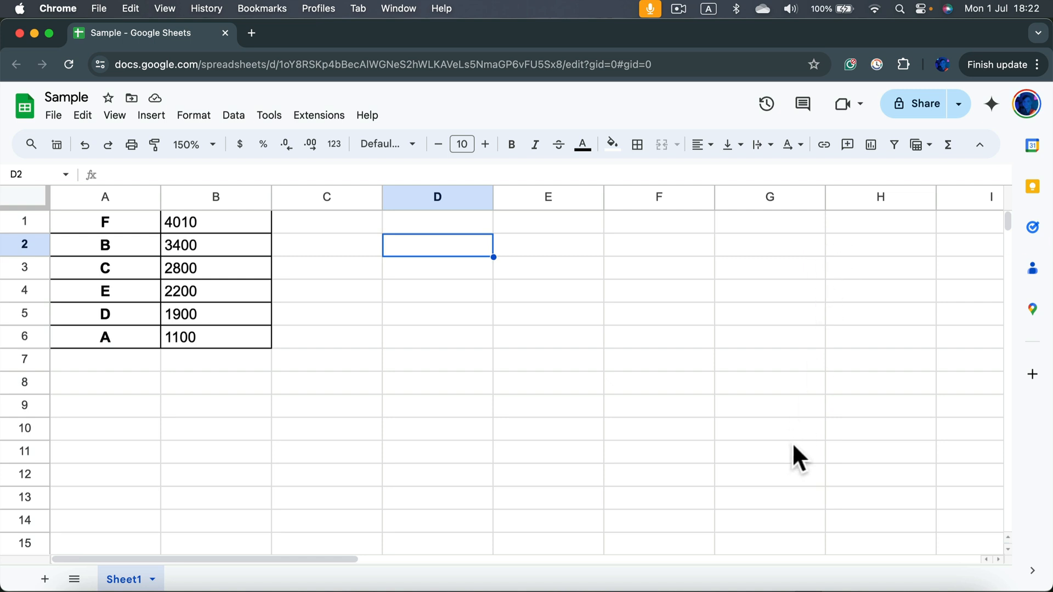
pyautogui.moveTo(105, 222); pyautogui.dragTo(215, 313)
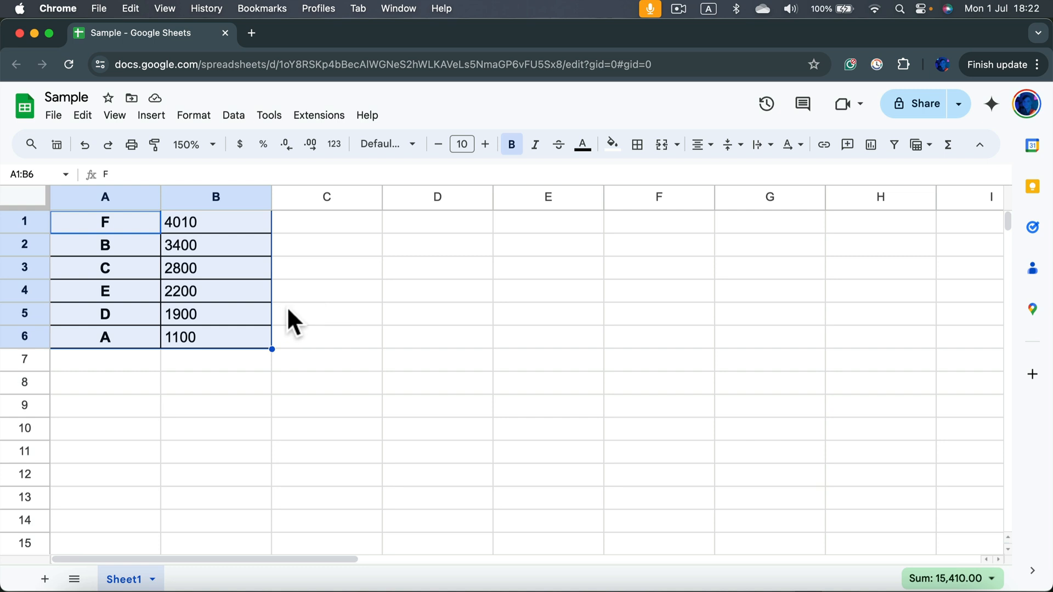
pyautogui.moveTo(361, 448)
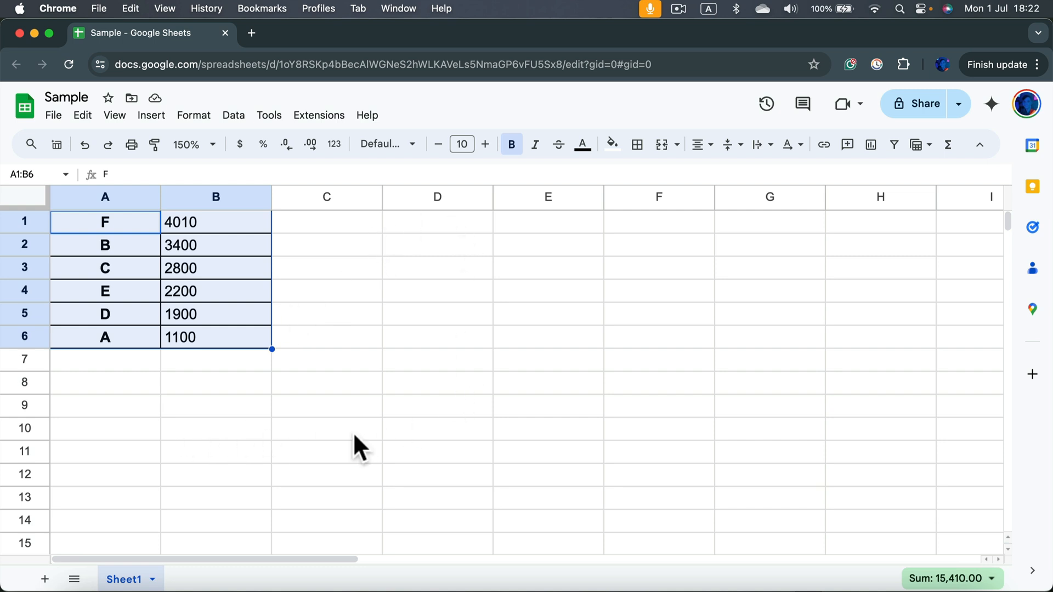
pyautogui.click(438, 244)
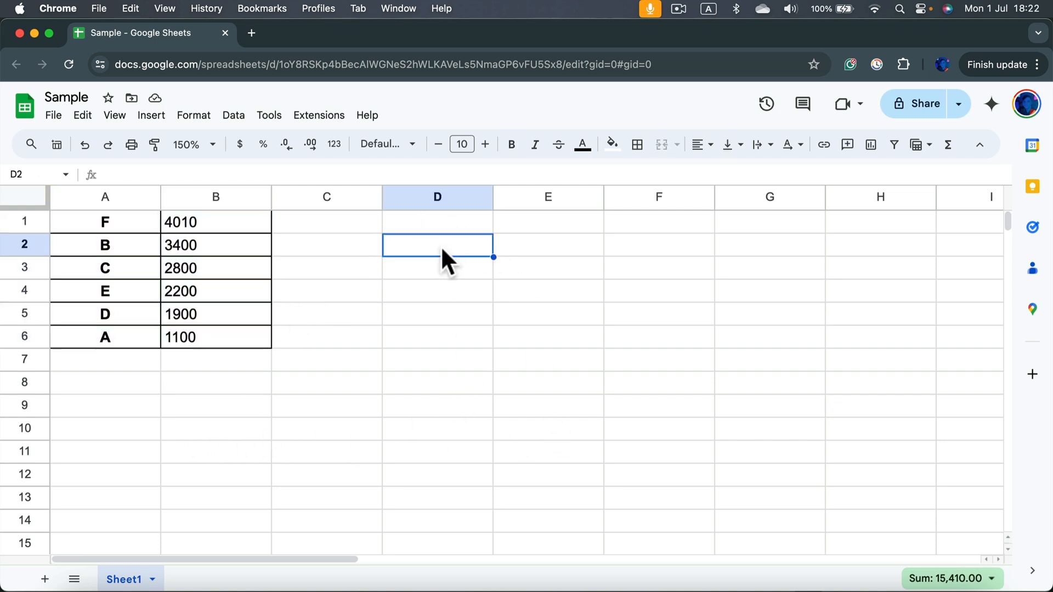
pyautogui.moveTo(480, 268)
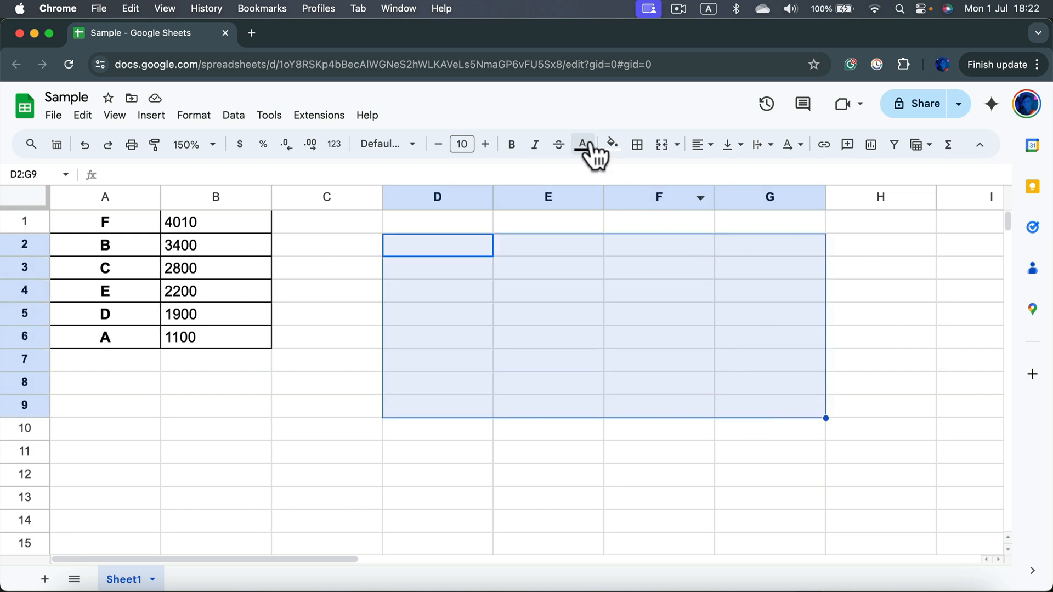
pyautogui.moveTo(636, 144)
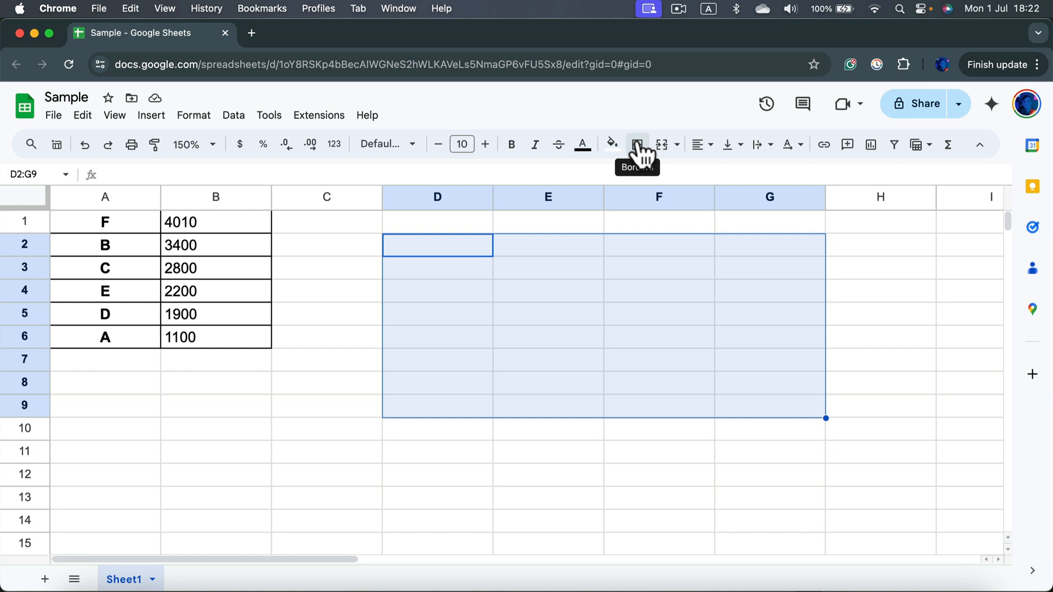
pyautogui.click(636, 144)
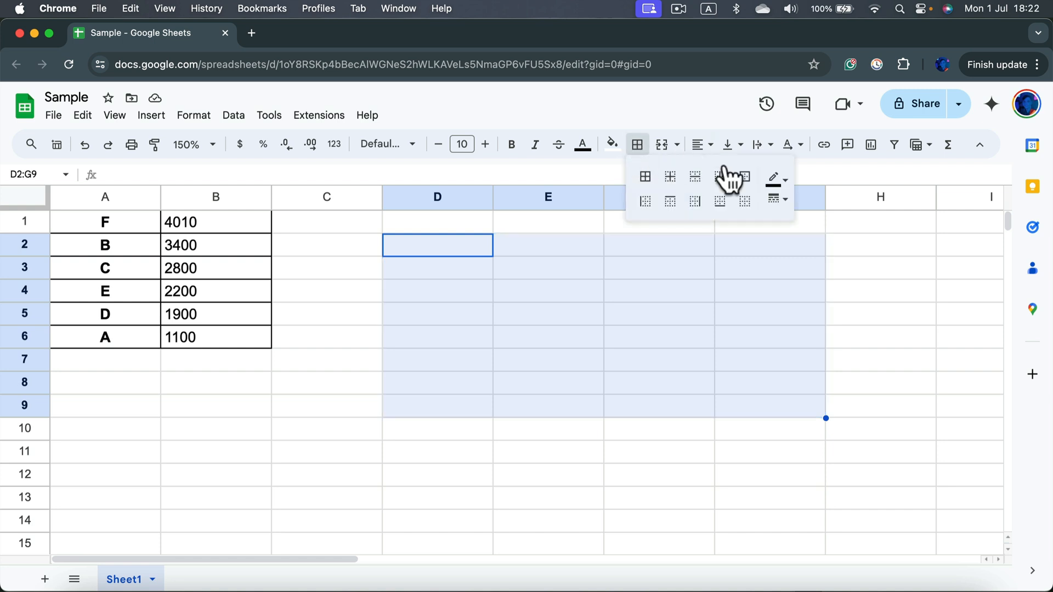
# - Choose blue as the border colour and show the line-style choices
pyautogui.click(779, 178)
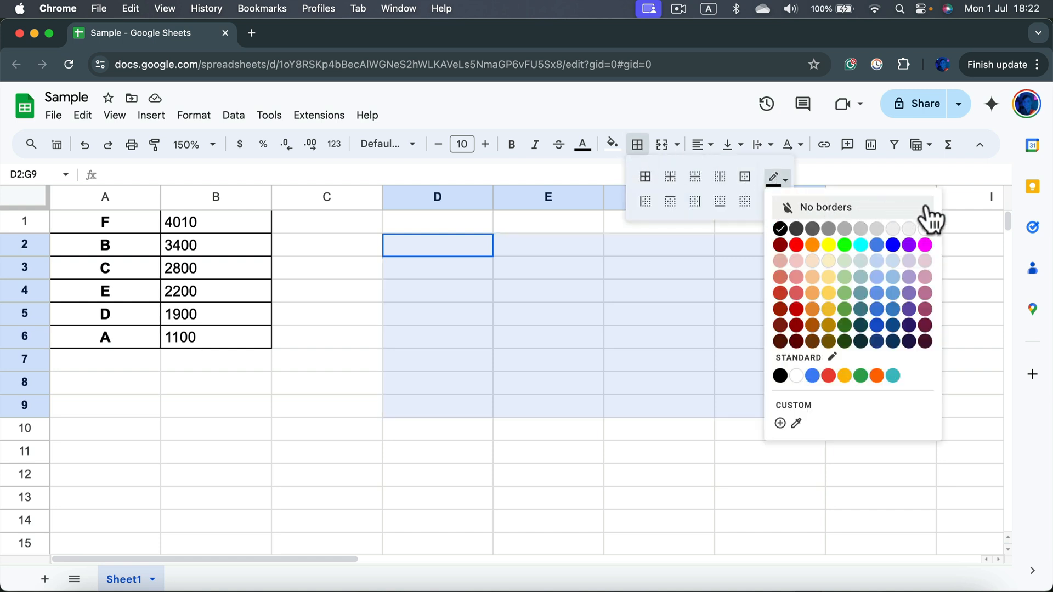
pyautogui.click(776, 197)
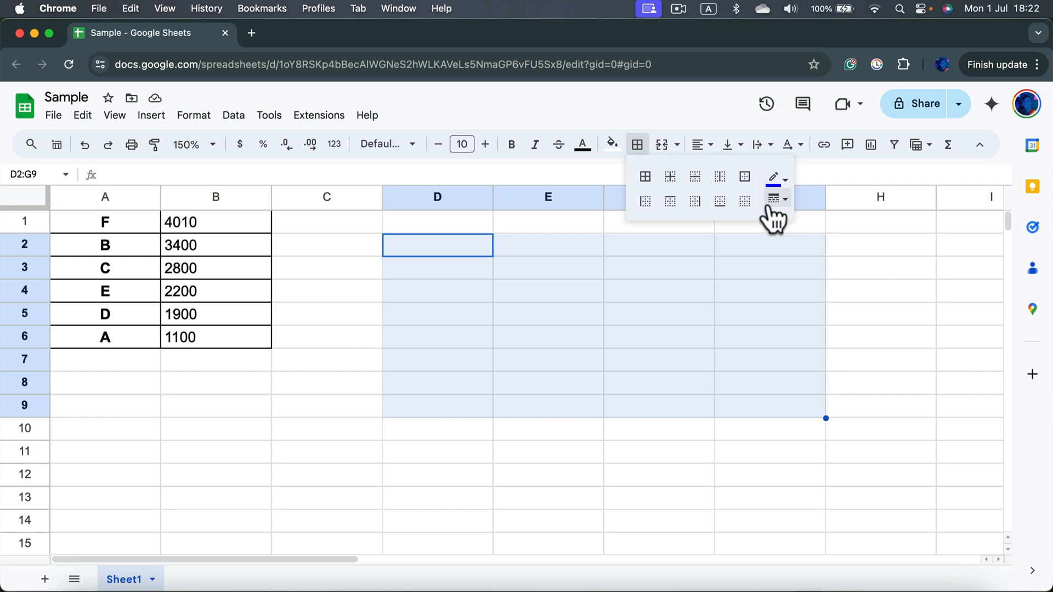
pyautogui.click(785, 196)
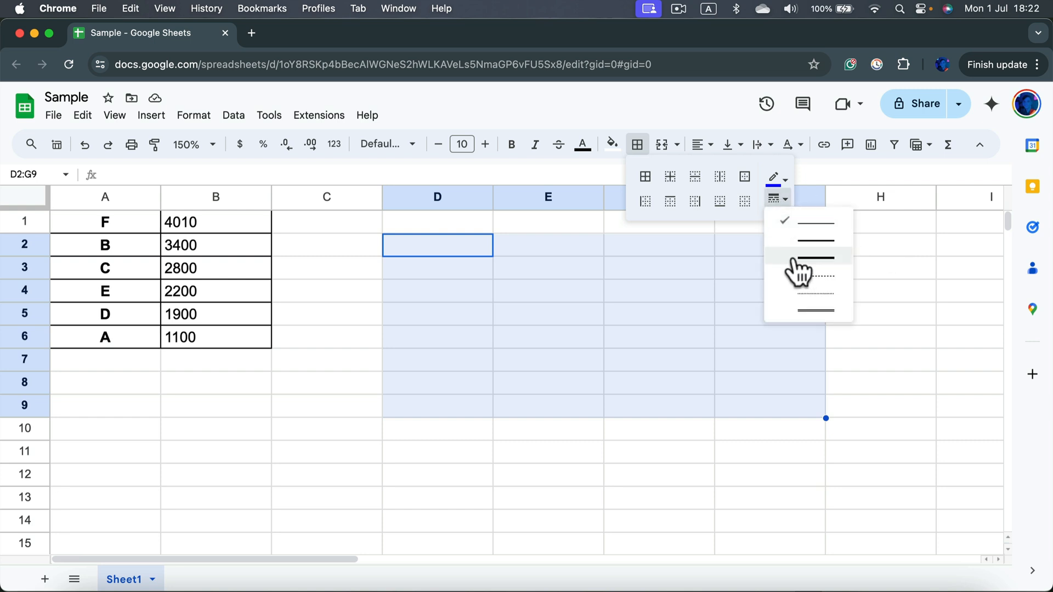
pyautogui.moveTo(815, 238)
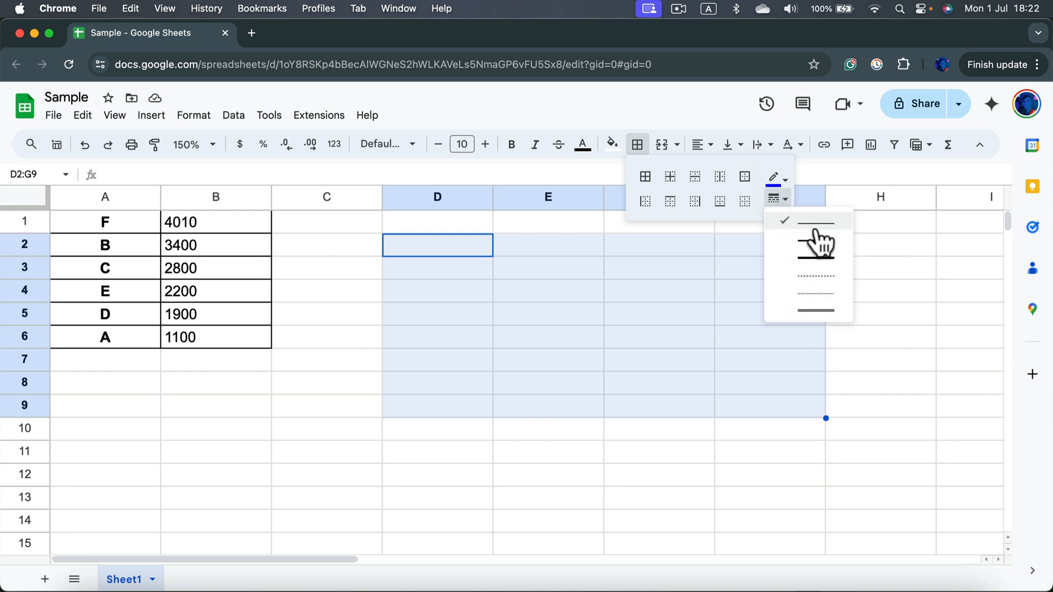
pyautogui.moveTo(815, 265)
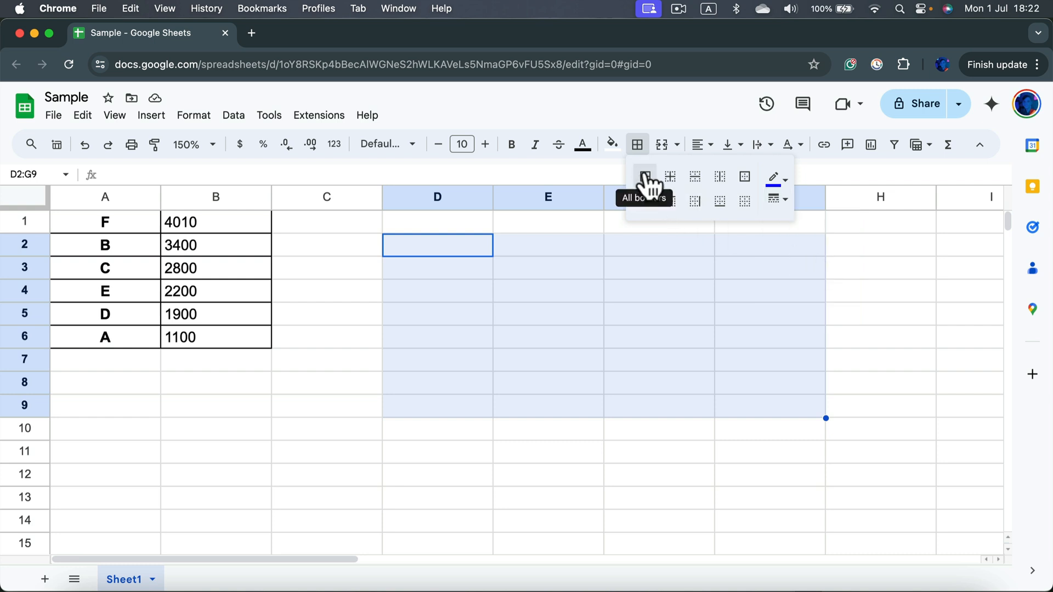
# - Apply blue all-cell borders to D2:G9, then clear every border from the block
pyautogui.click(643, 177)
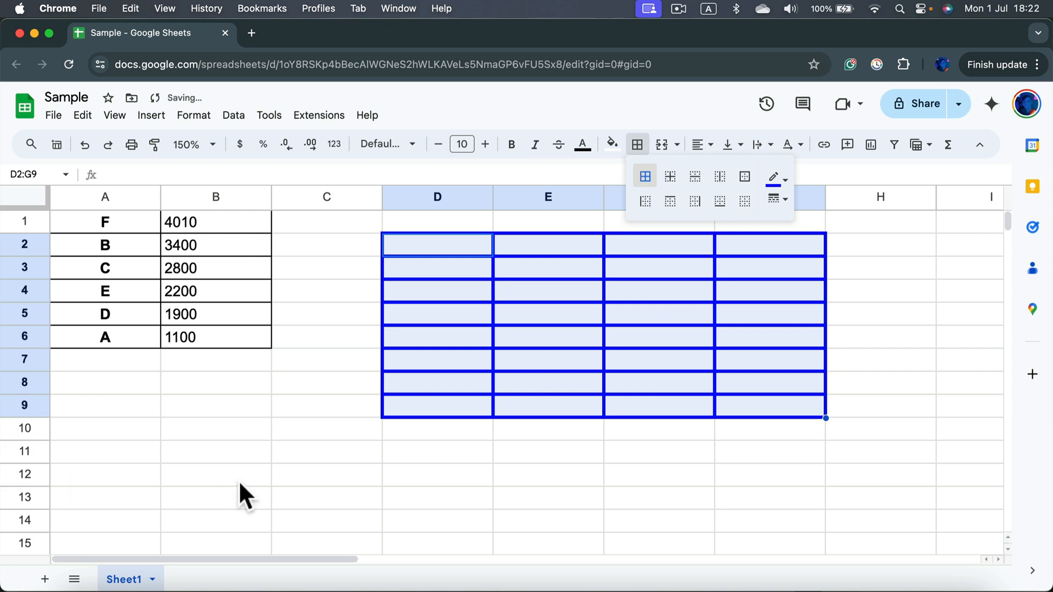
pyautogui.moveTo(646, 191)
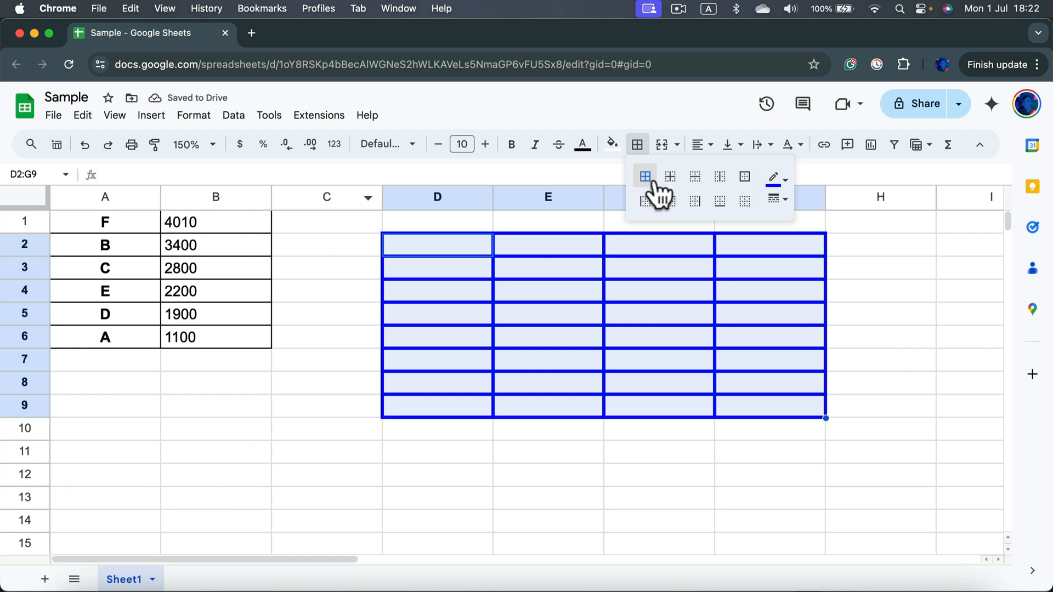
pyautogui.moveTo(743, 201)
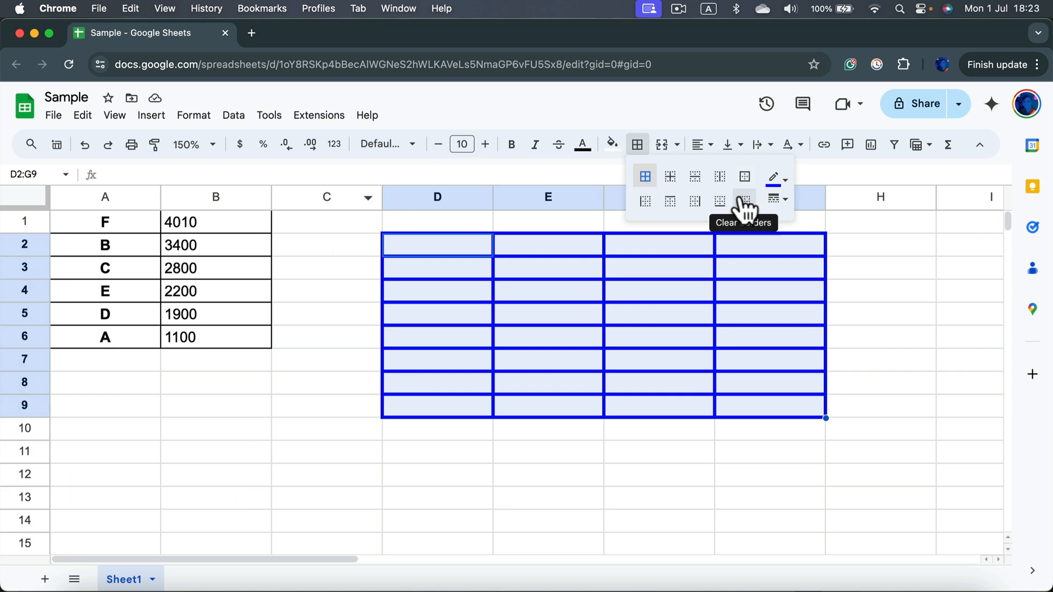
pyautogui.click(742, 201)
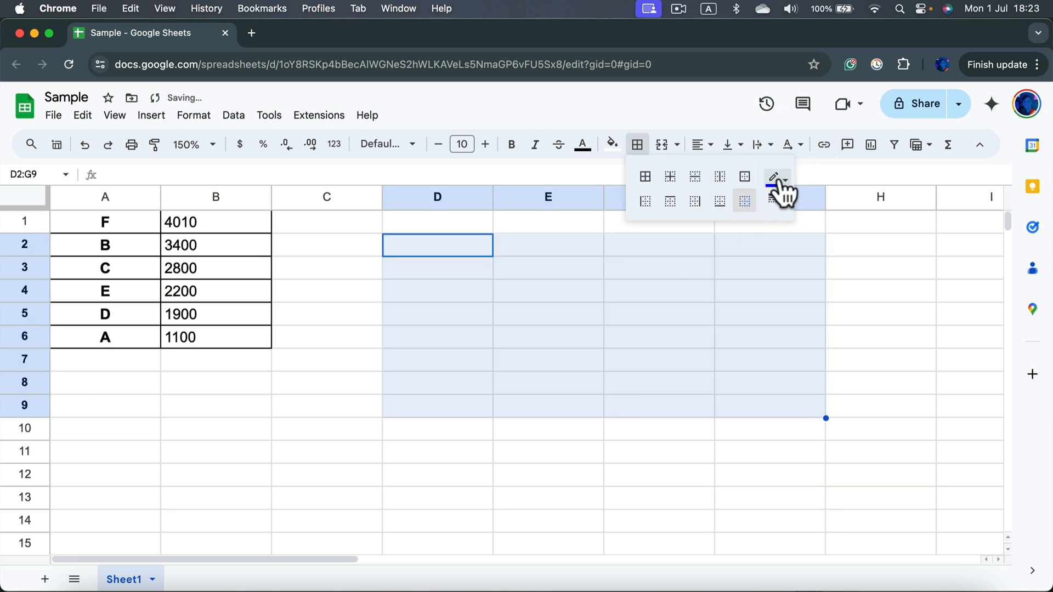
# - Apply thin blue lines to every cell edge in D2:G9
pyautogui.click(776, 199)
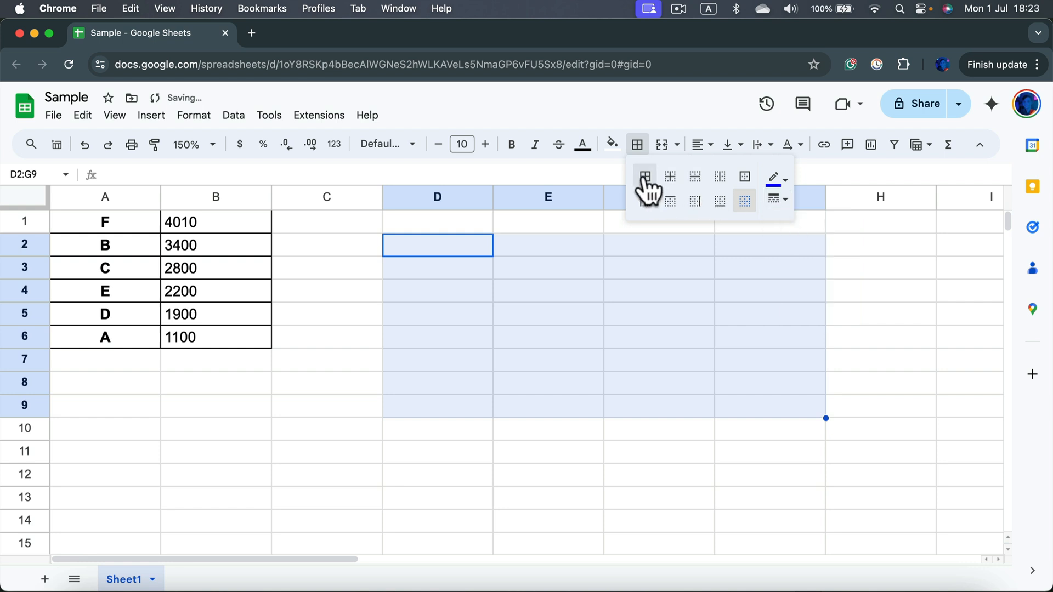
pyautogui.click(643, 175)
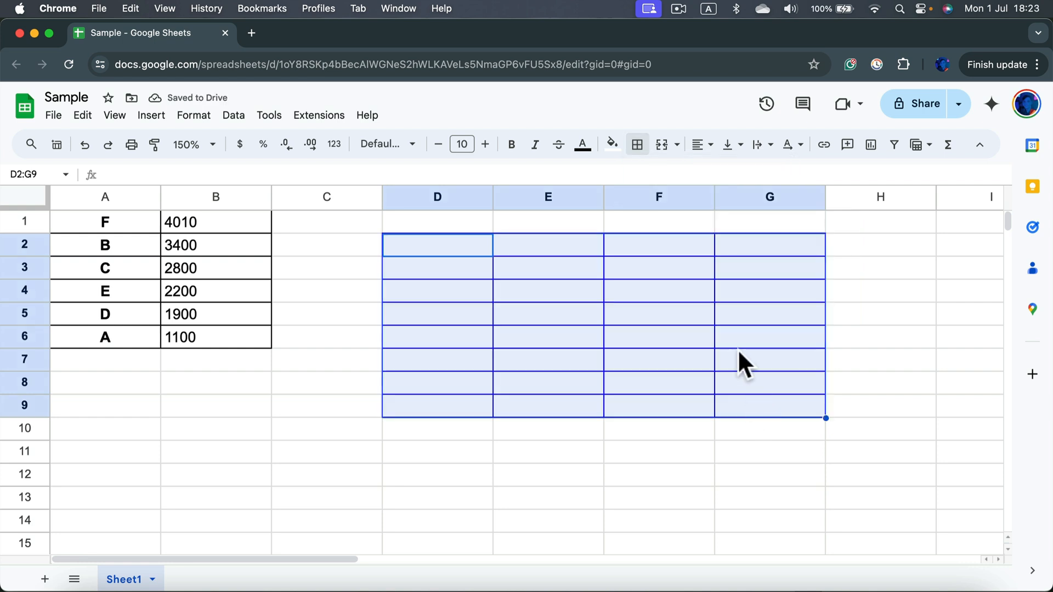
# - Add a thick blue outer border around the D2:G9 block
pyautogui.click(634, 144)
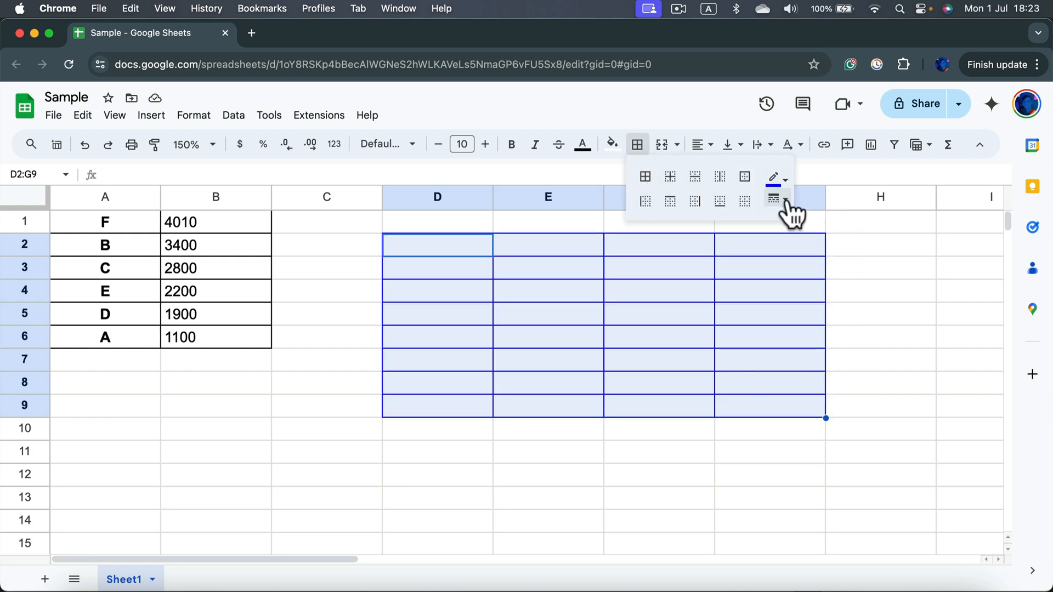
pyautogui.click(775, 198)
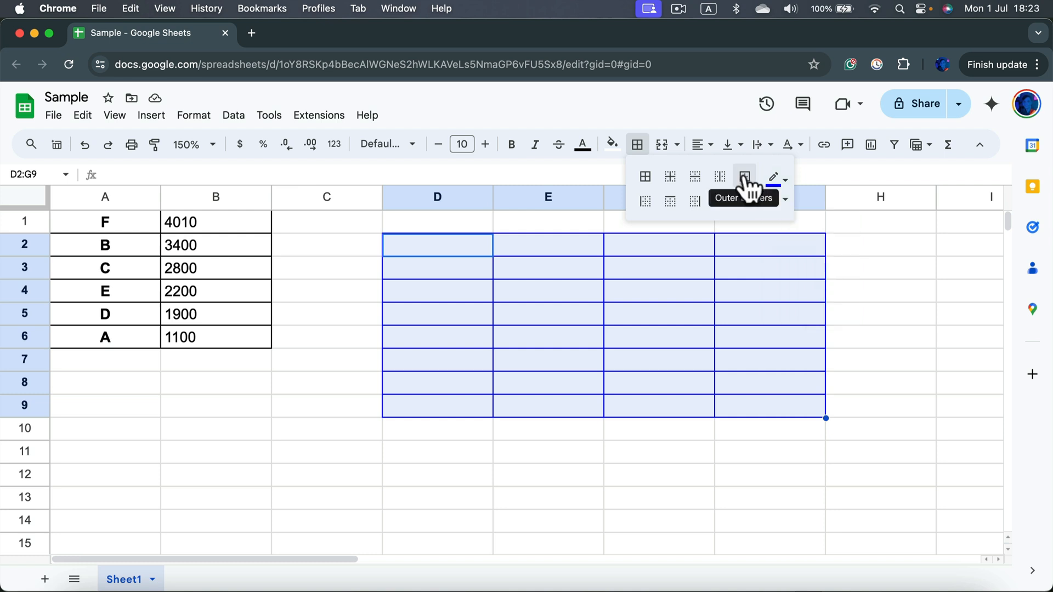
pyautogui.click(743, 176)
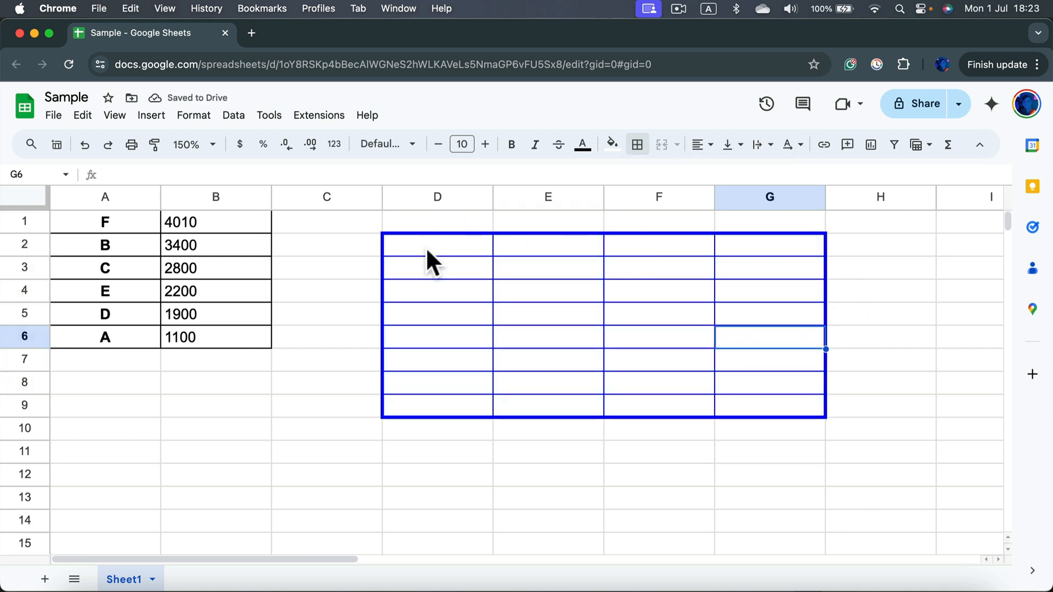
pyautogui.moveTo(429, 295)
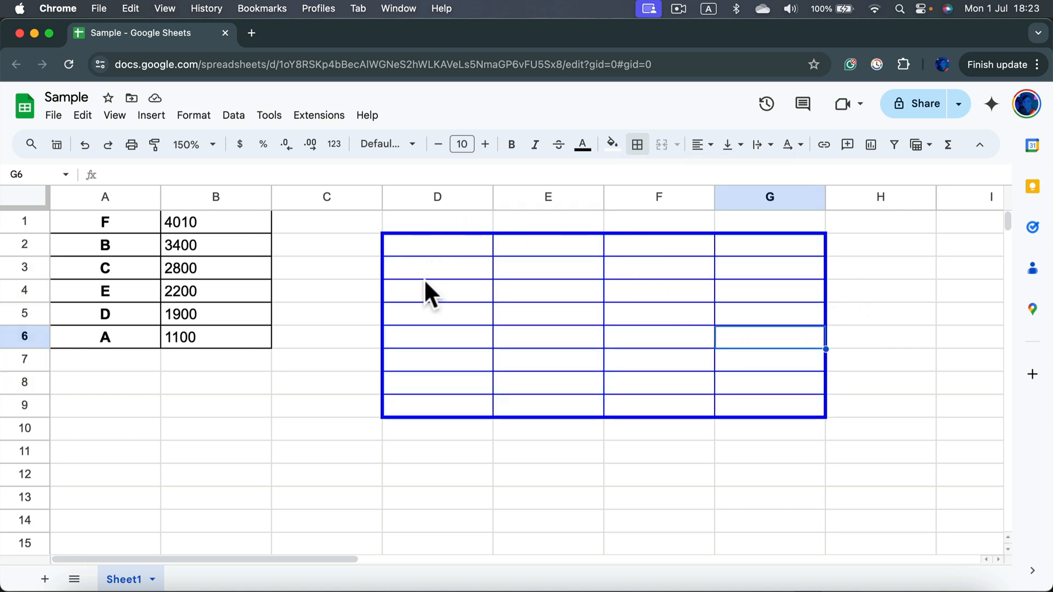
pyautogui.moveTo(468, 379)
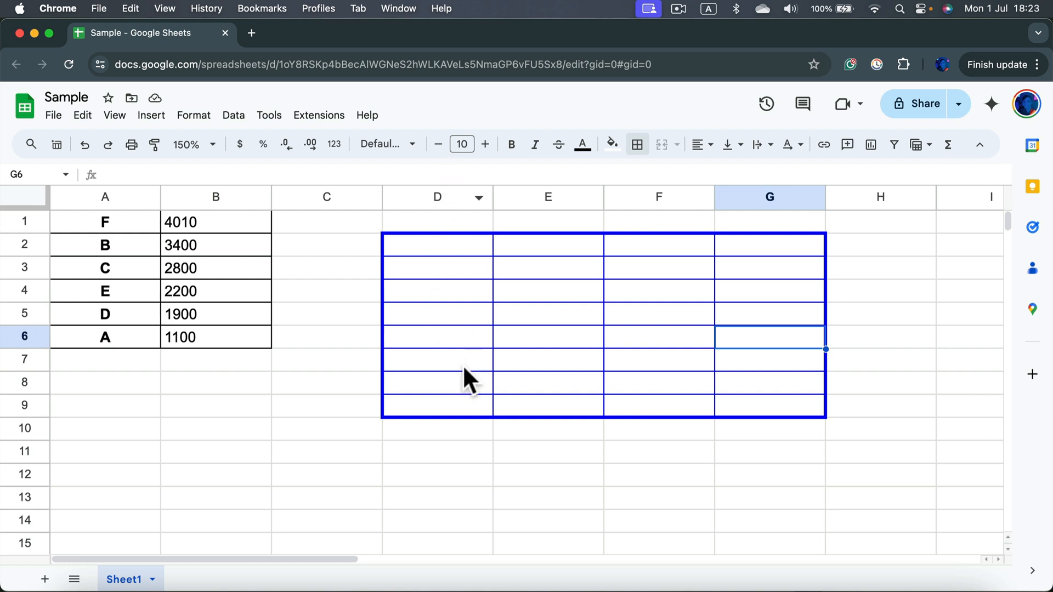
# - Draw a thick blue bottom border under D11:G11
pyautogui.click(437, 452)
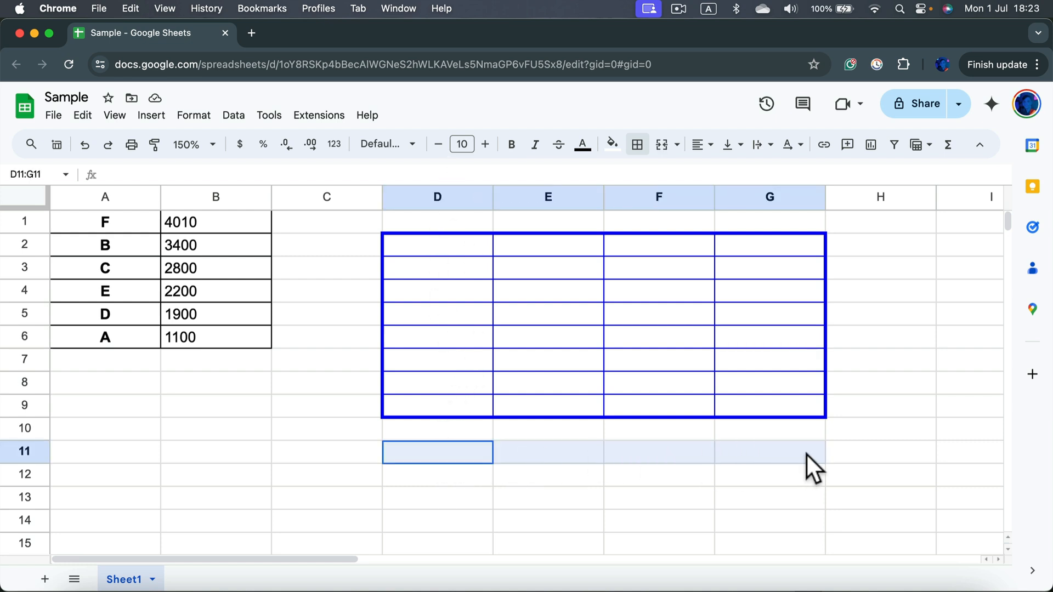
pyautogui.click(635, 143)
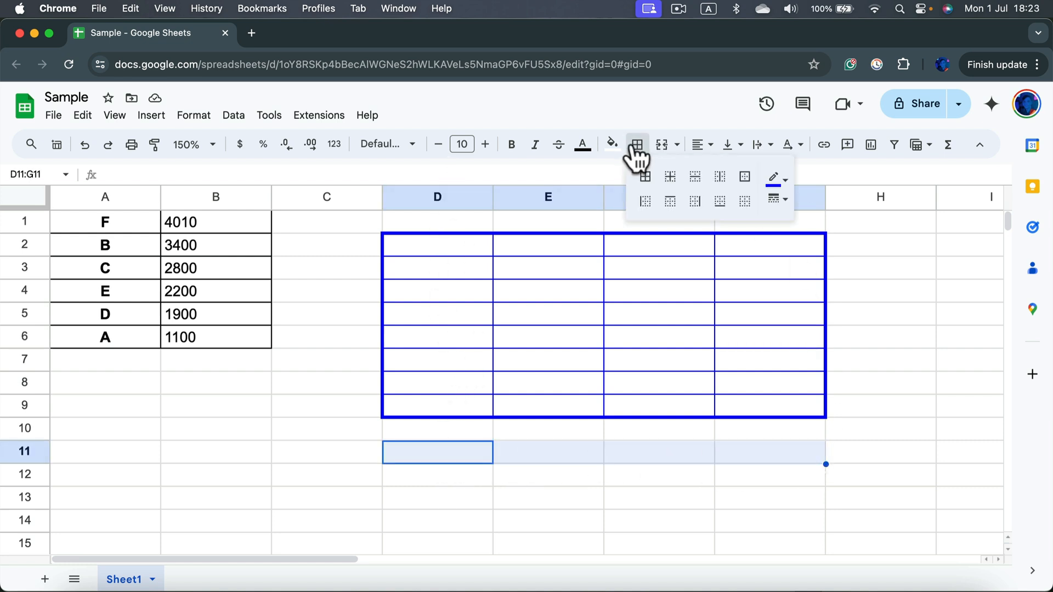
pyautogui.click(776, 197)
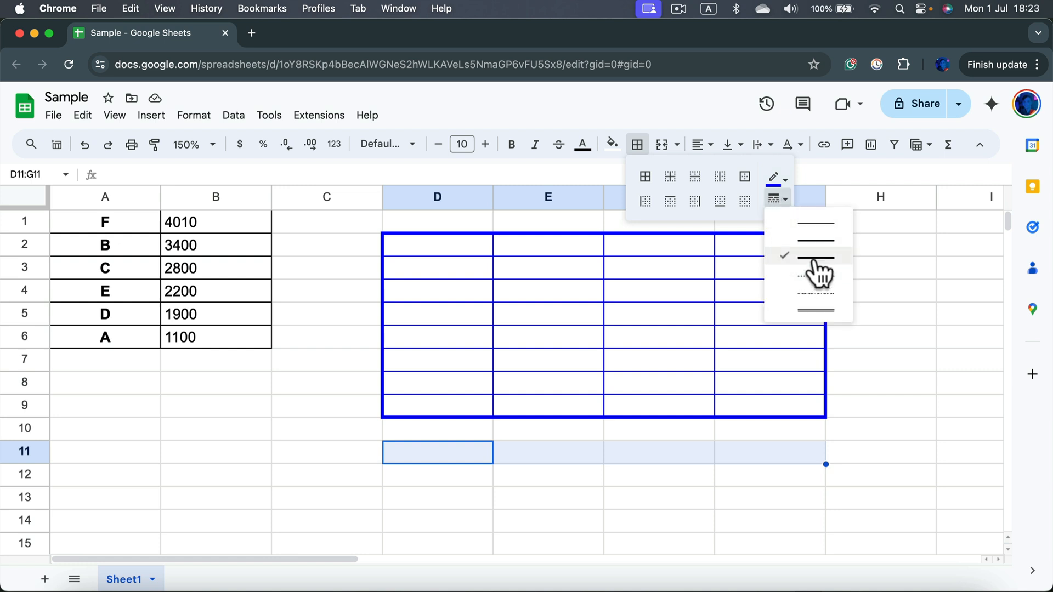
pyautogui.click(815, 256)
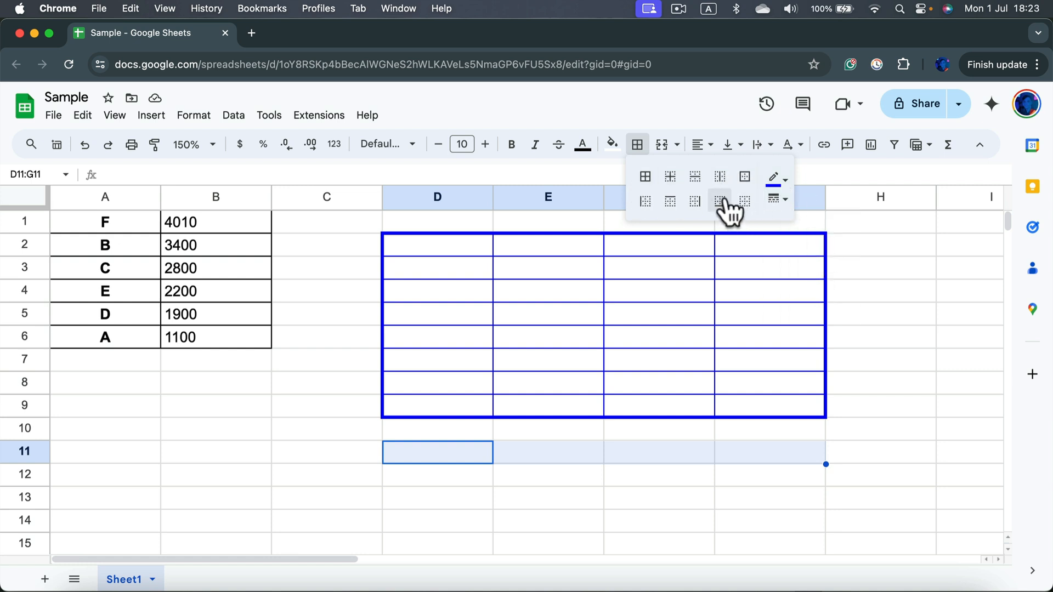
pyautogui.click(719, 200)
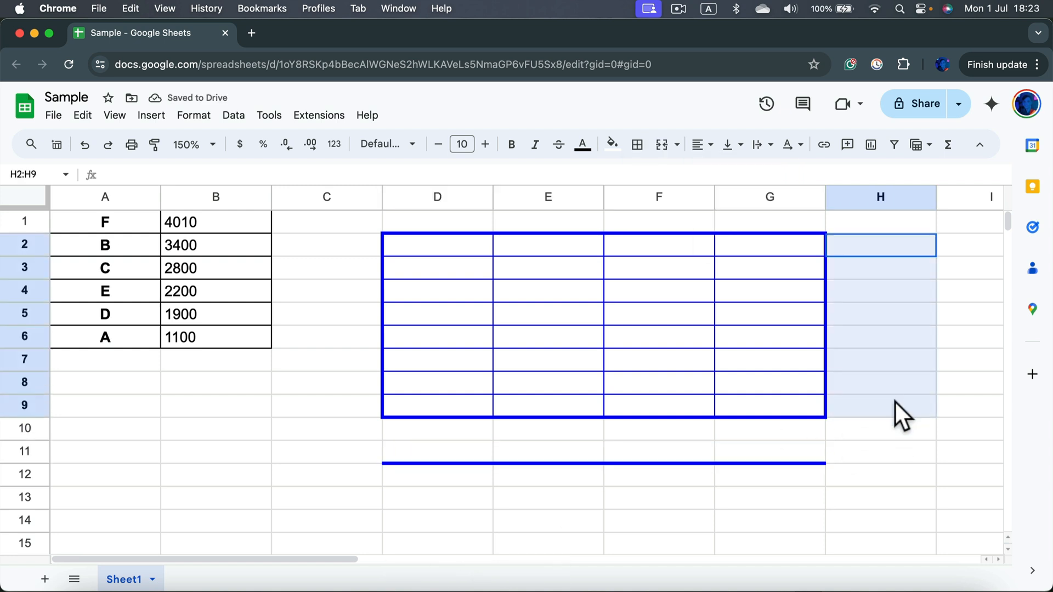
# - Draw a blue right-side border along H2:H9
pyautogui.click(636, 145)
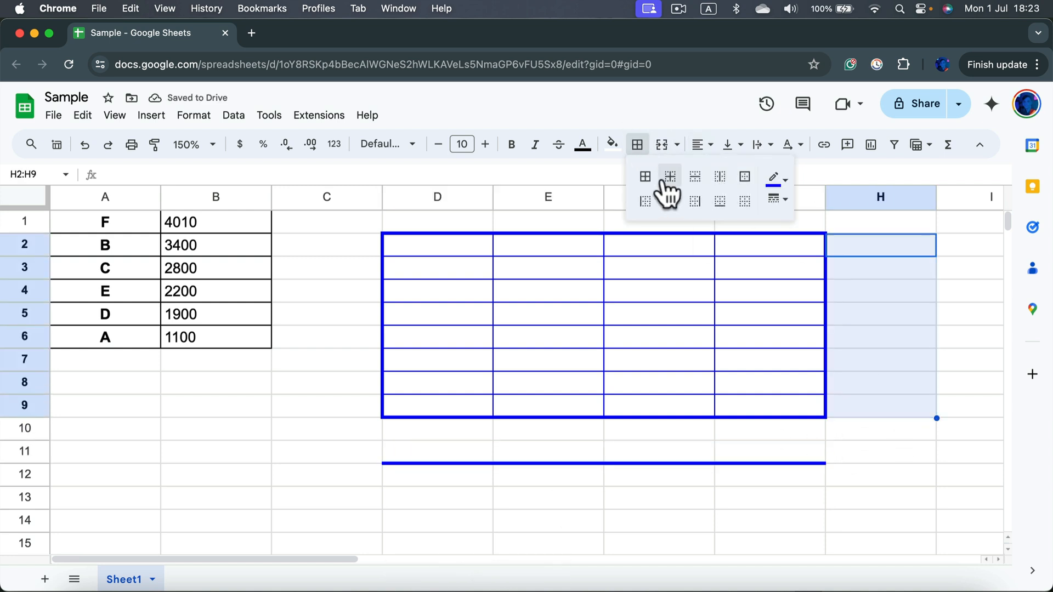
pyautogui.click(669, 177)
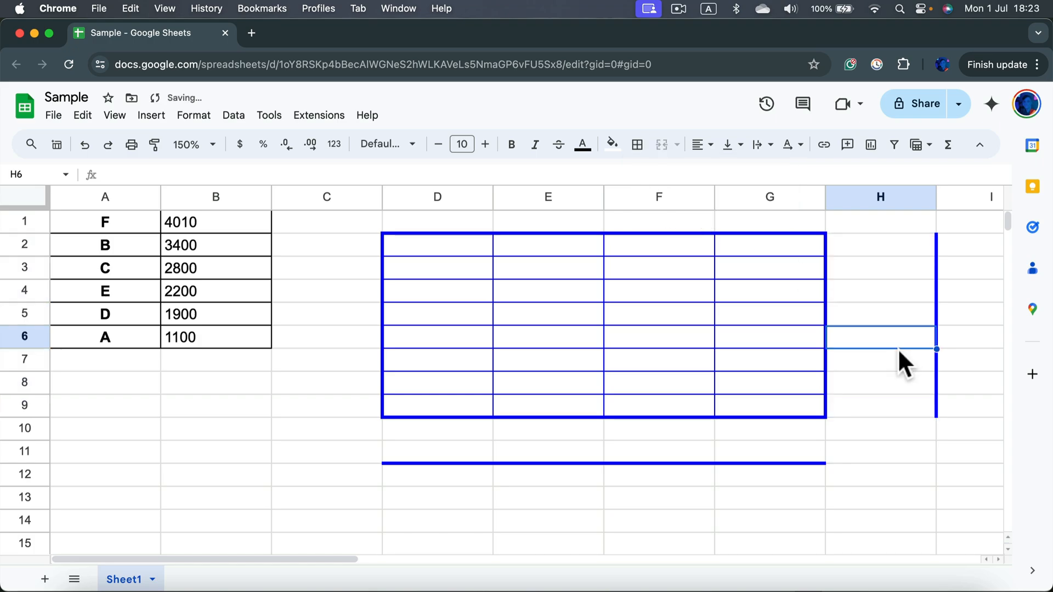